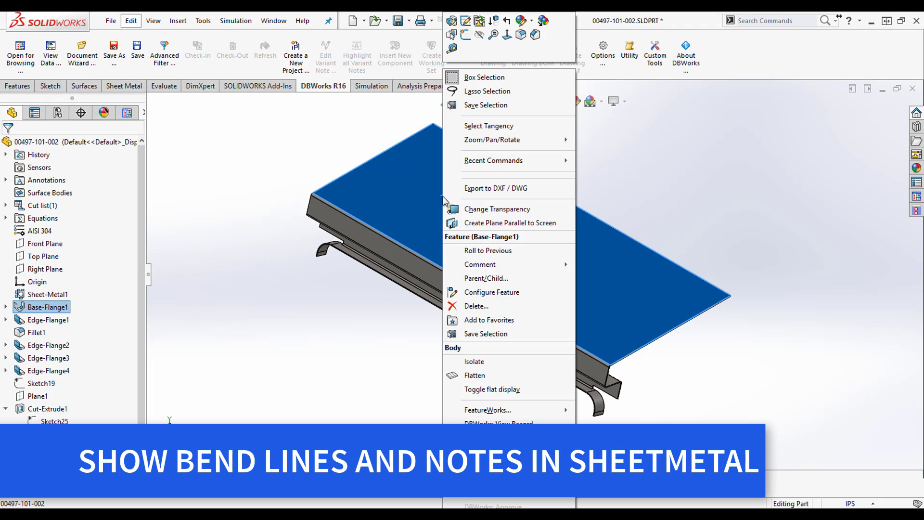
pyautogui.moveTo(479, 20)
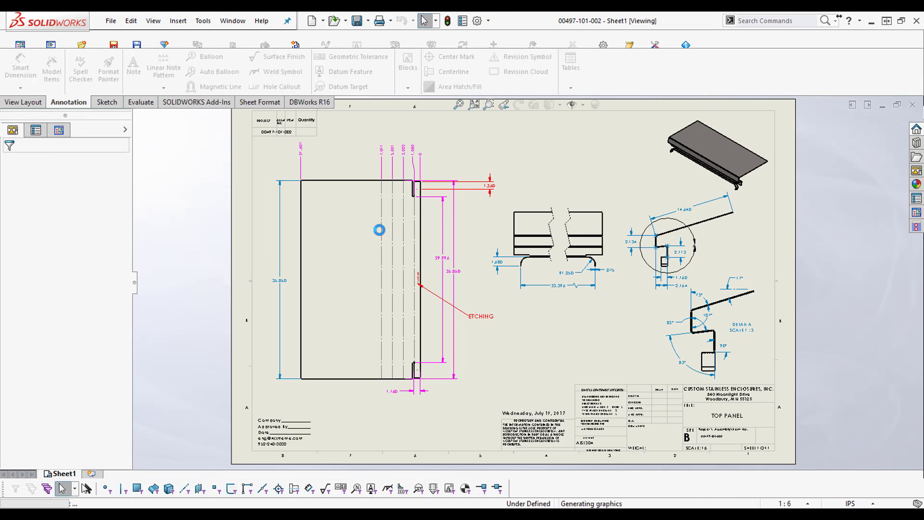
# - Select the existing flat pattern view on the TOP PANEL drawing sheet
pyautogui.click(372, 241)
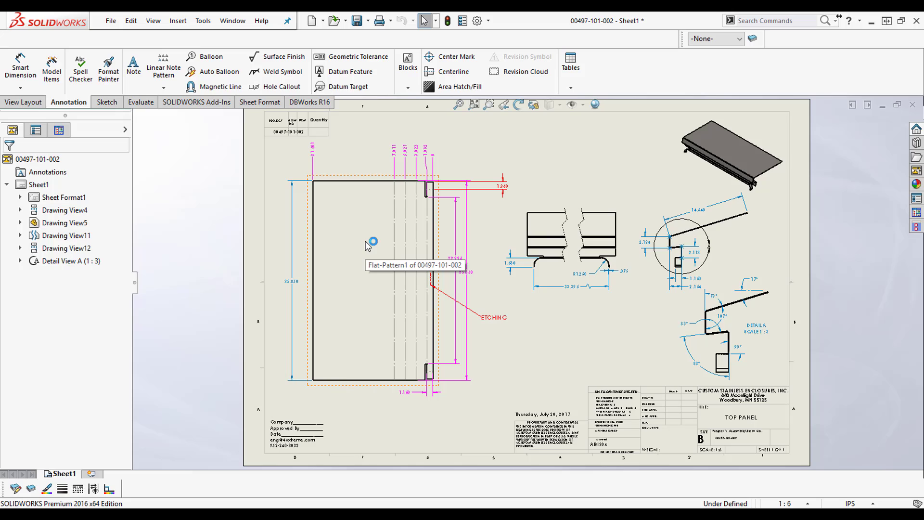
pyautogui.moveTo(504, 365)
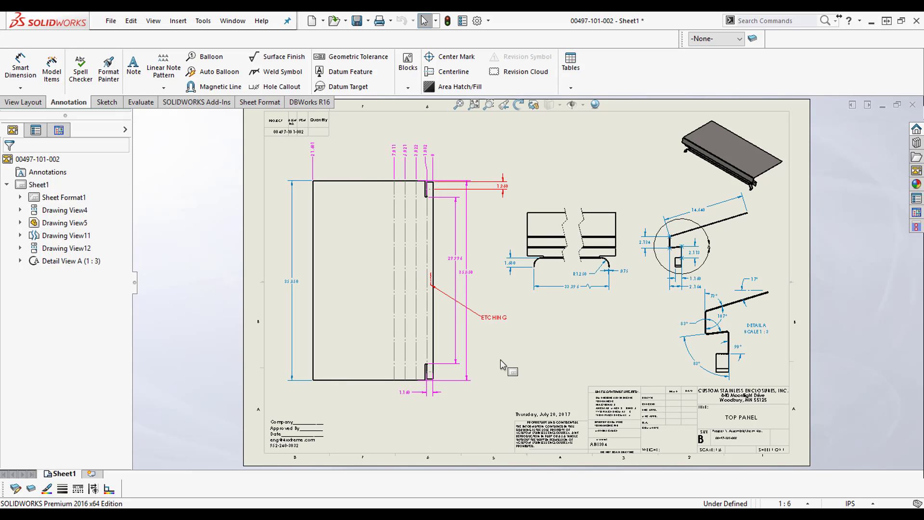
pyautogui.moveTo(367, 240)
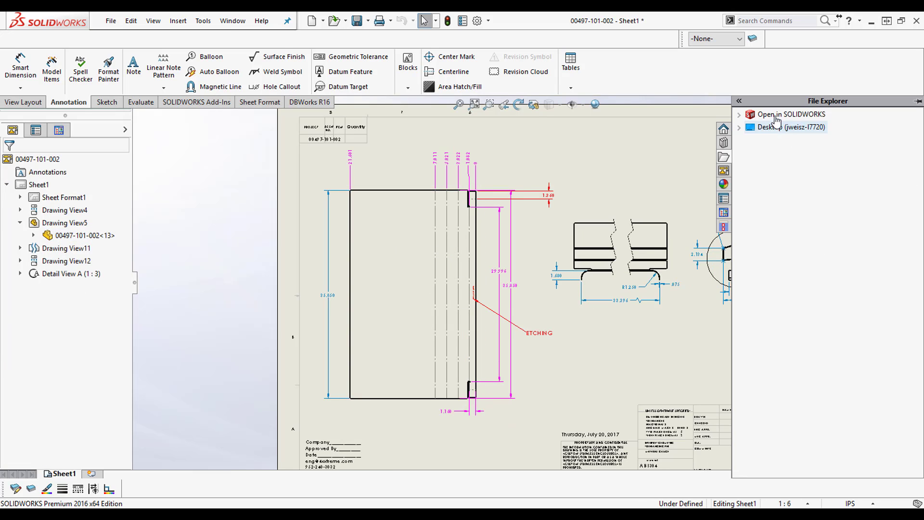
# - Open the View Palette listing the part's standard views, including the flat pattern
pyautogui.click(723, 227)
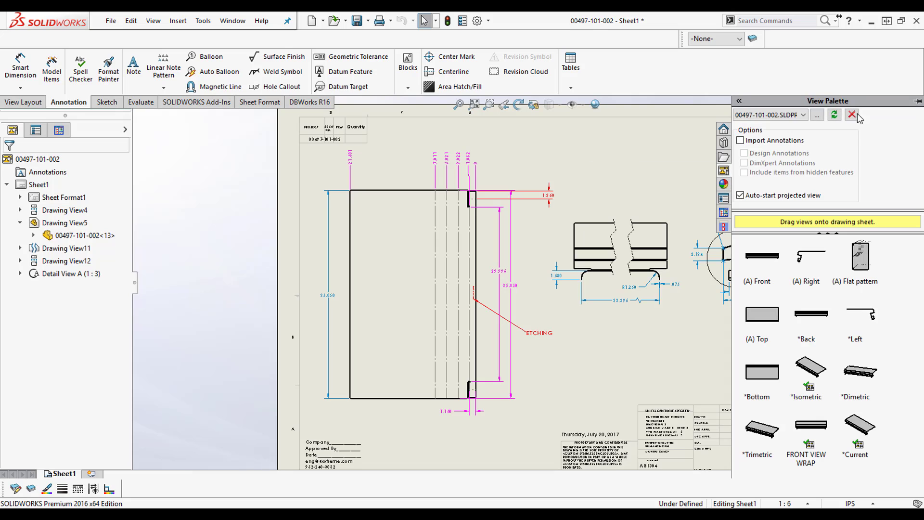
pyautogui.moveTo(861, 291)
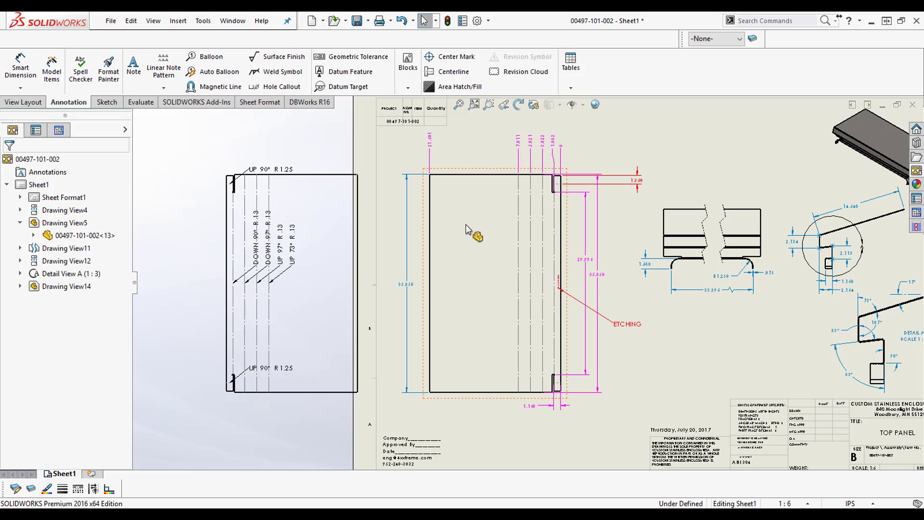
# - Switch Drawing View5's configuration to Default and back to DefaultSM-FLAT-PATTERN, then select Drawing View14
pyautogui.click(495, 283)
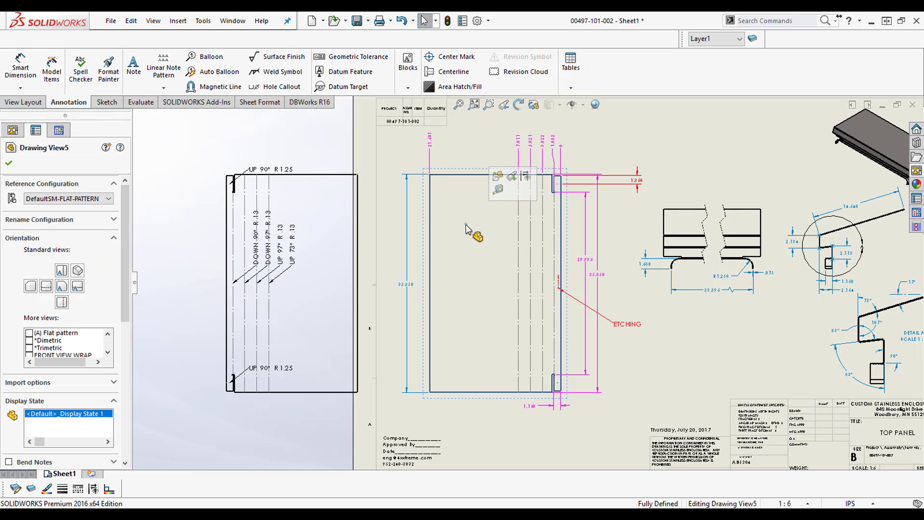
pyautogui.click(108, 198)
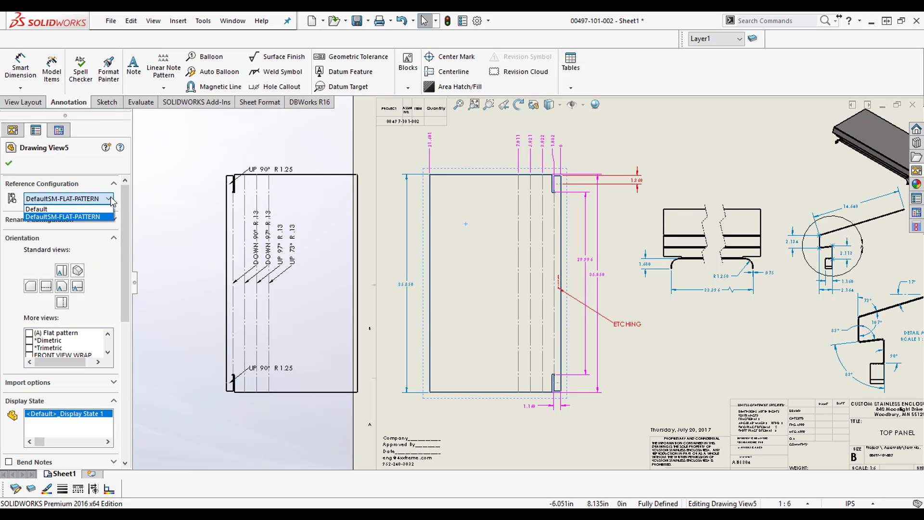
pyautogui.click(36, 208)
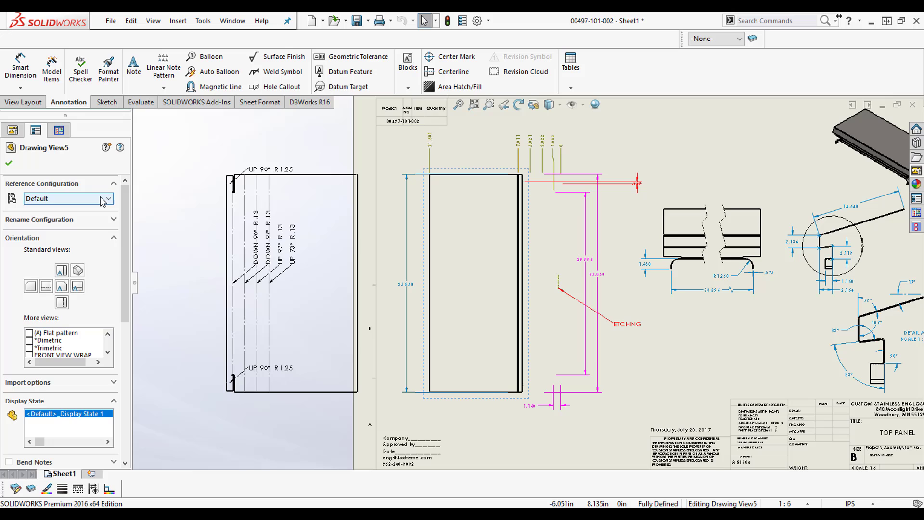
pyautogui.click(64, 198)
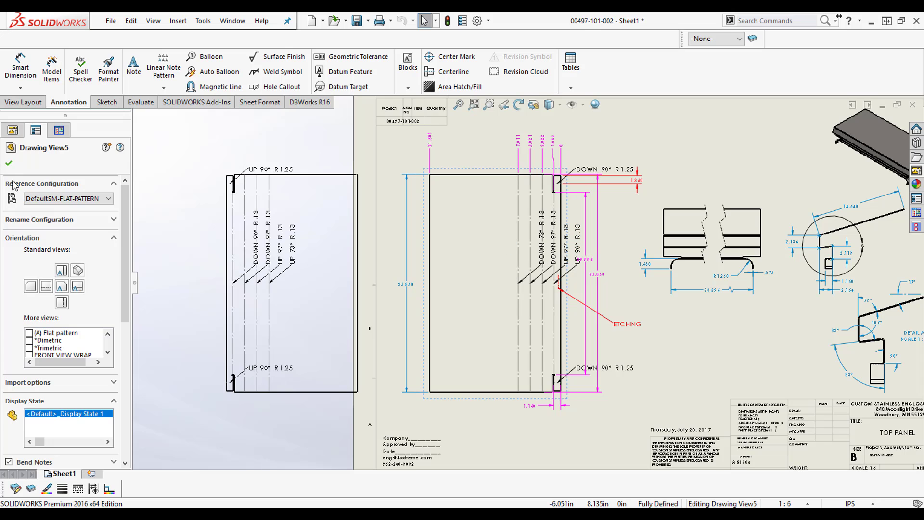
pyautogui.click(289, 283)
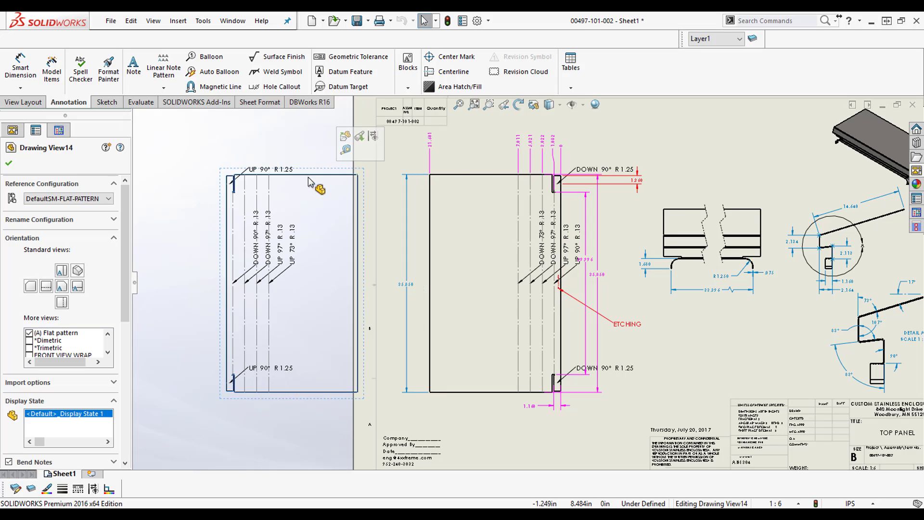